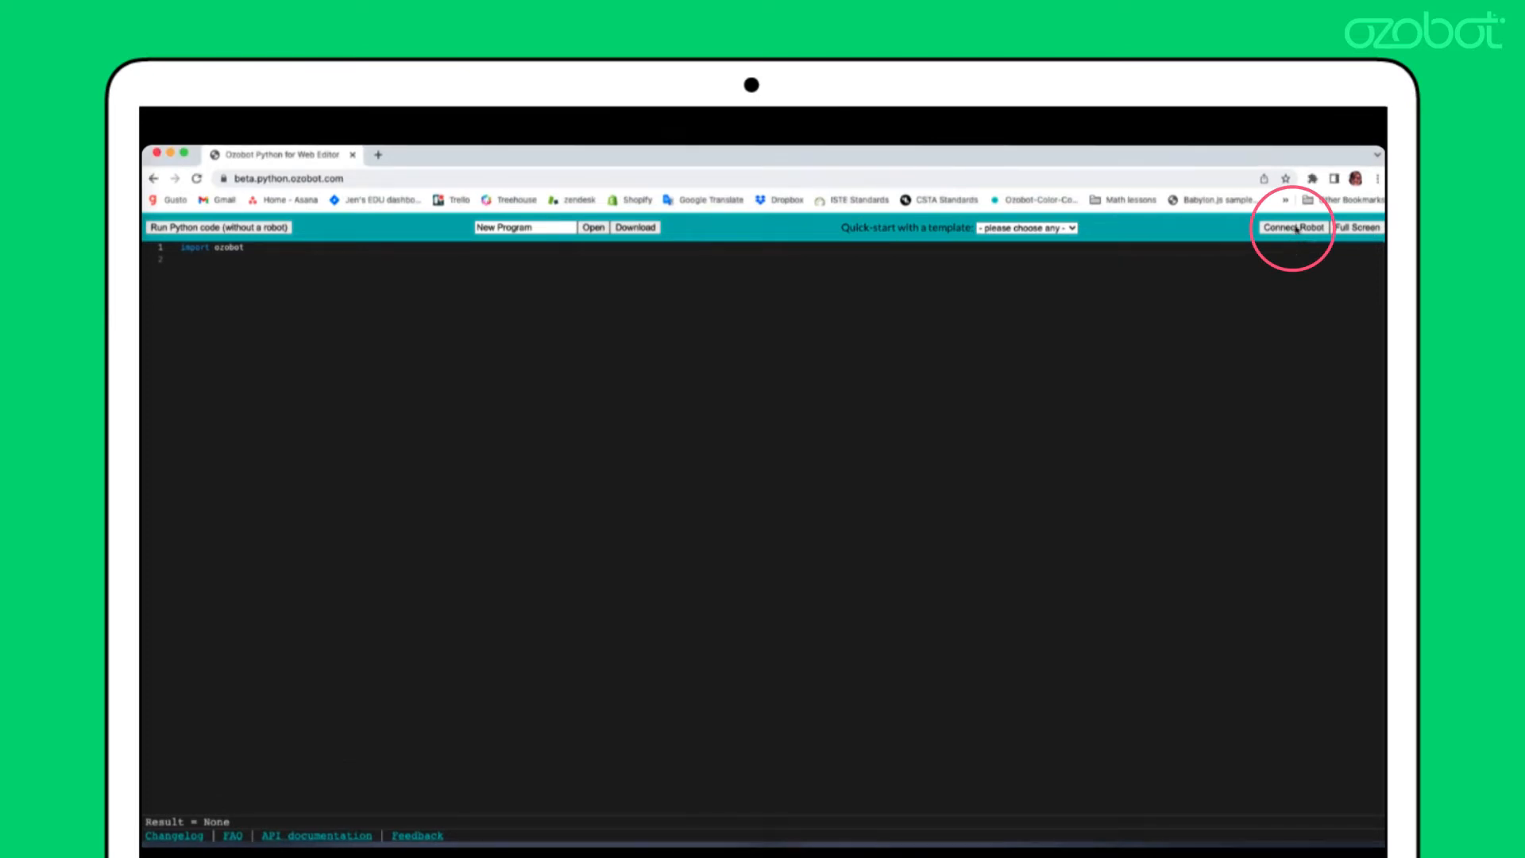
Pair the Ozobot Evo with the editor through the Connect Robot pairing dialog
click(1293, 228)
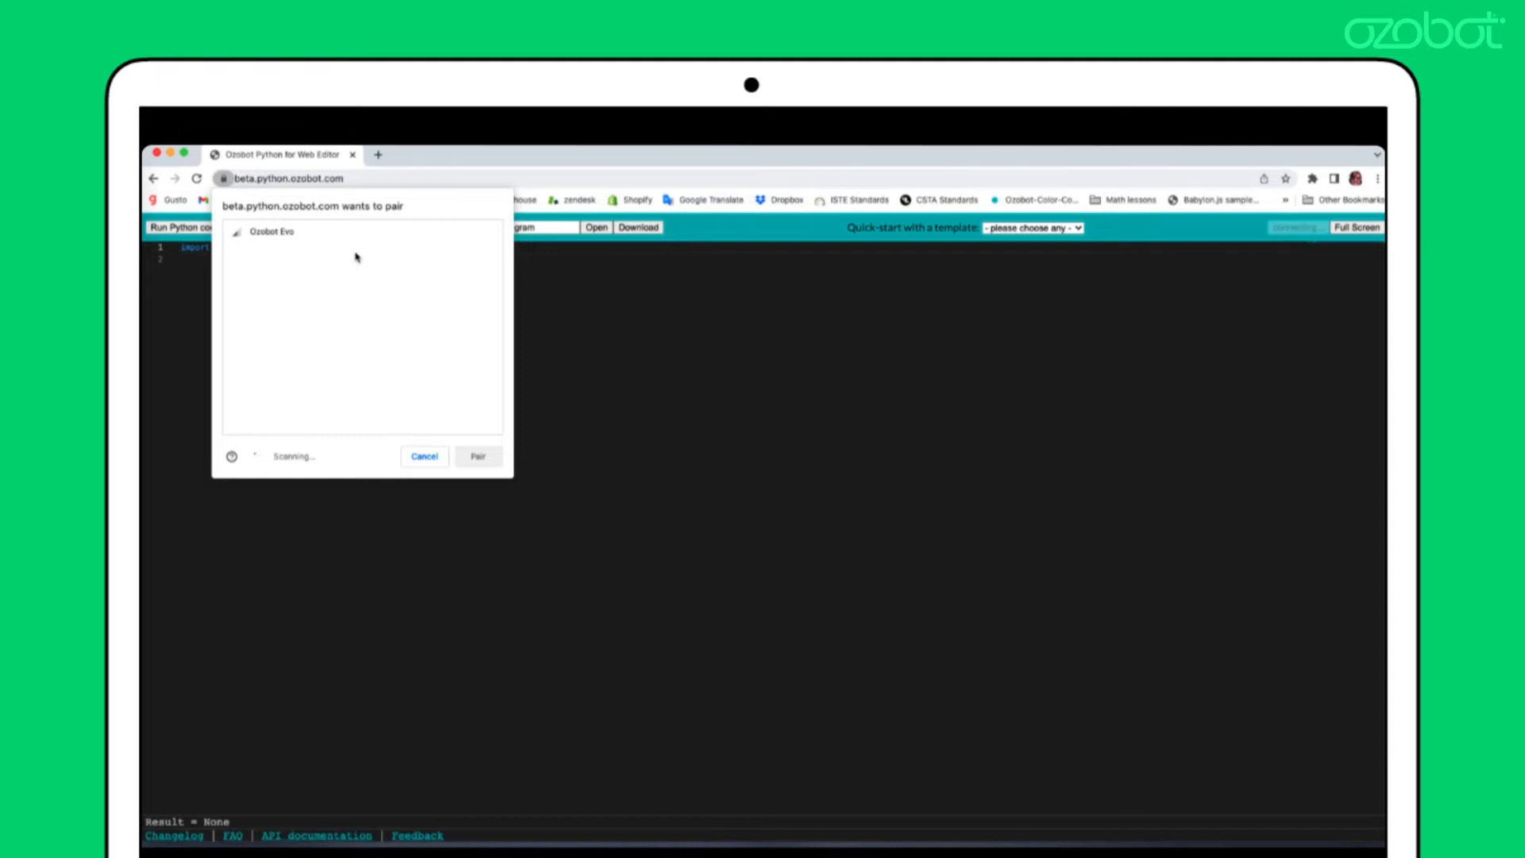
click(267, 231)
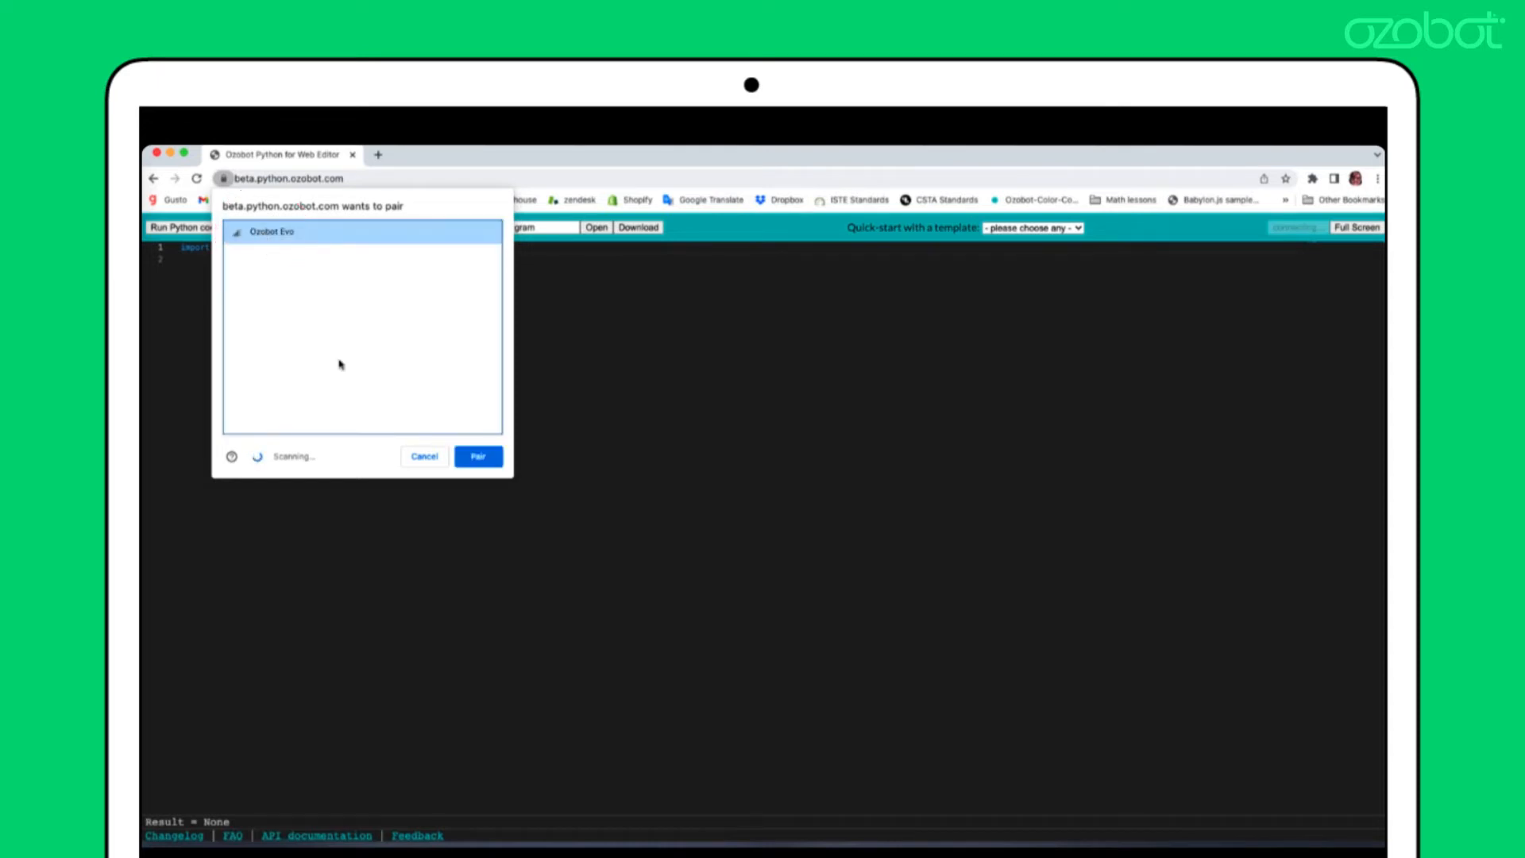
click(477, 457)
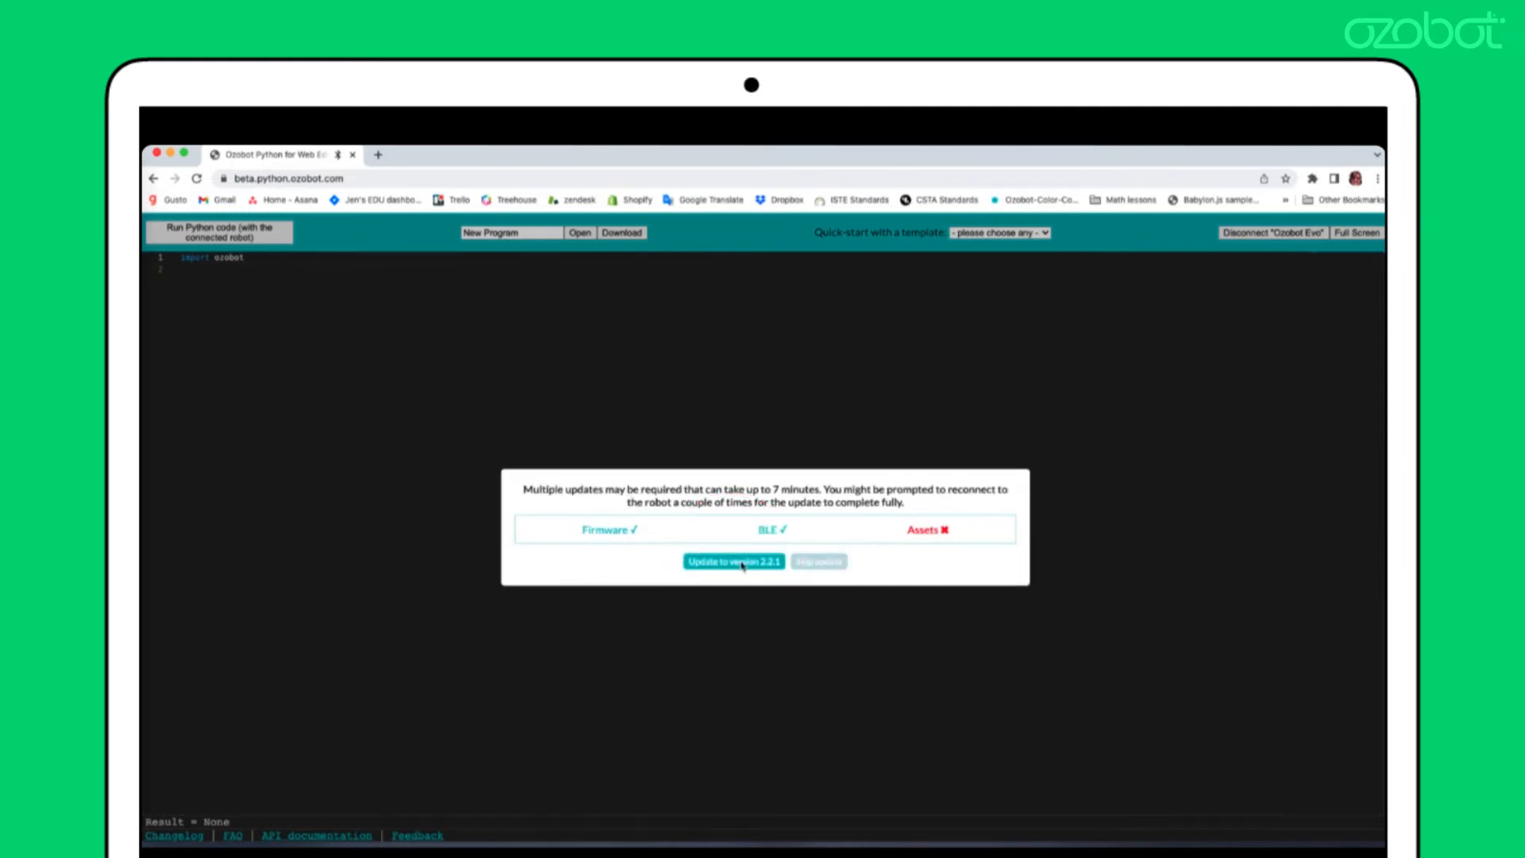
Start the robot firmware update to version 2.2.1
click(733, 561)
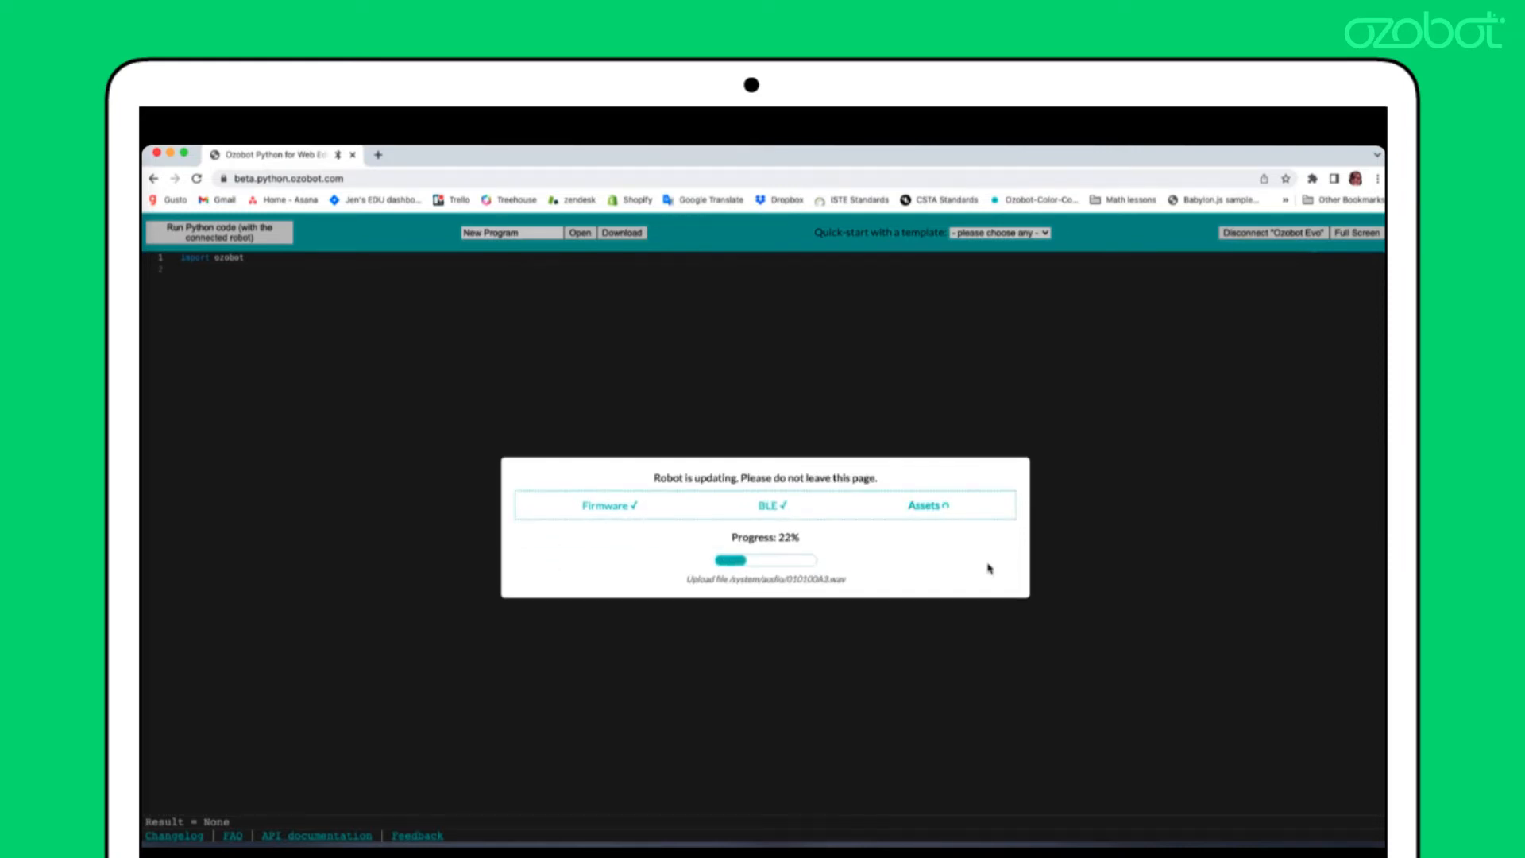